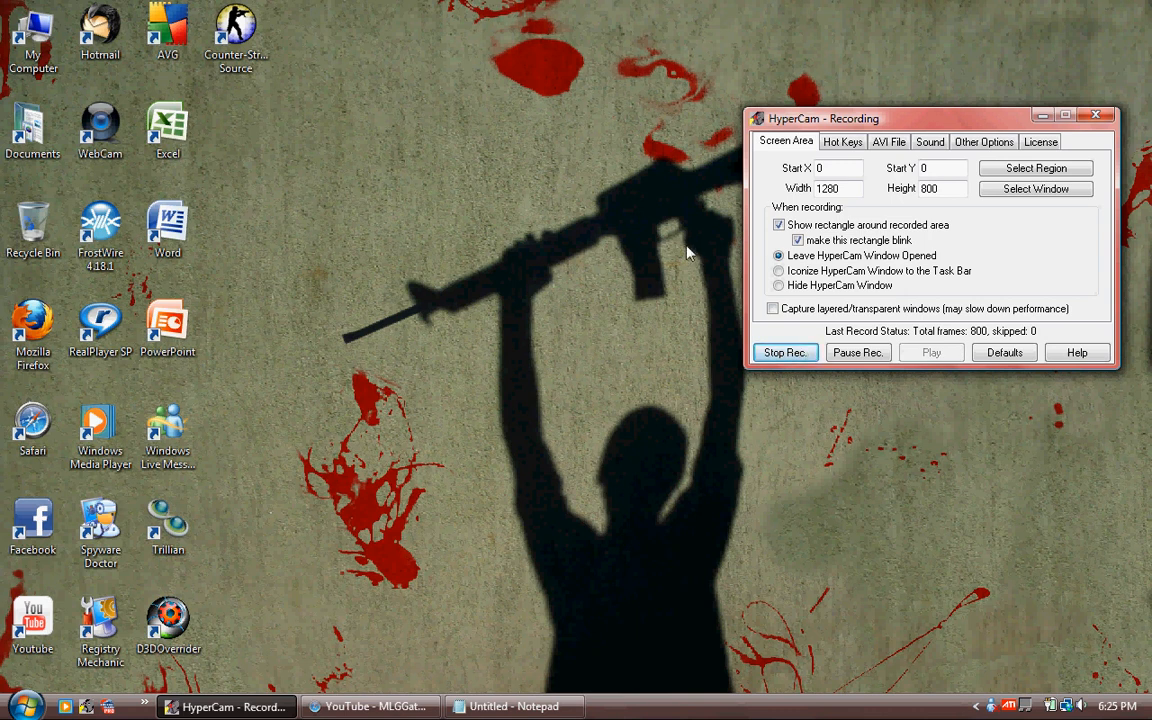
{"action": "mouse_move", "coordinate": [674, 260]}
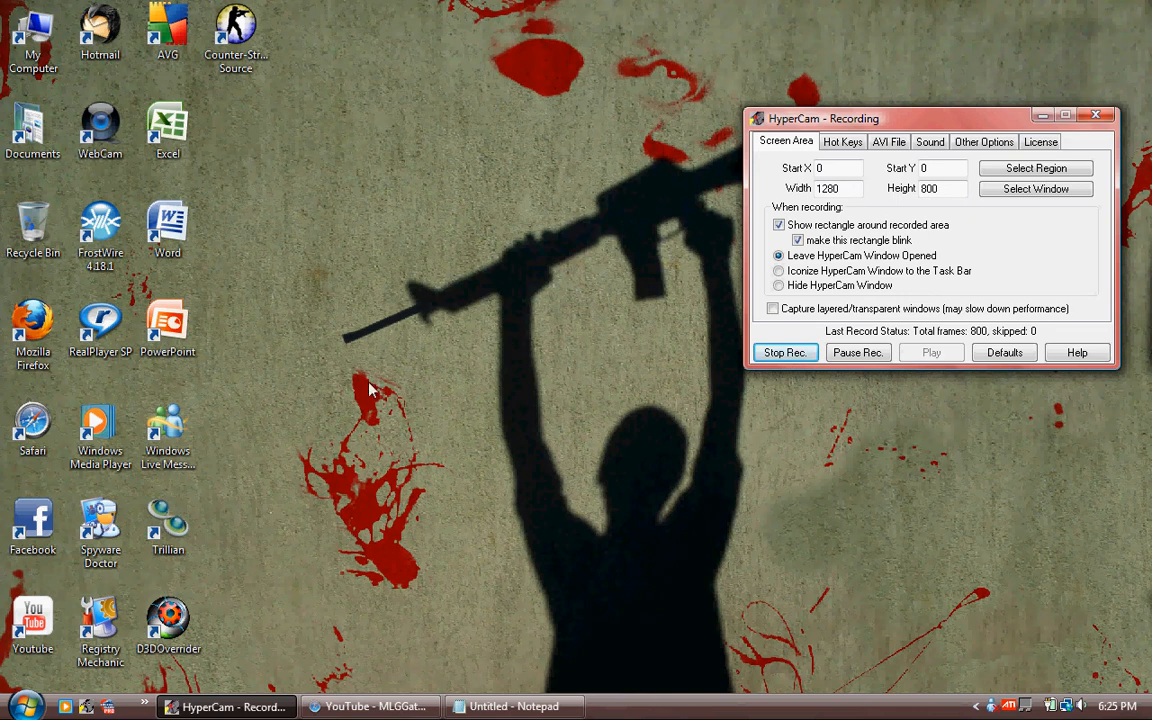
- From the Start menu, reach Control Panel's Programs page
{"action": "left_click", "coordinate": [22, 702]}
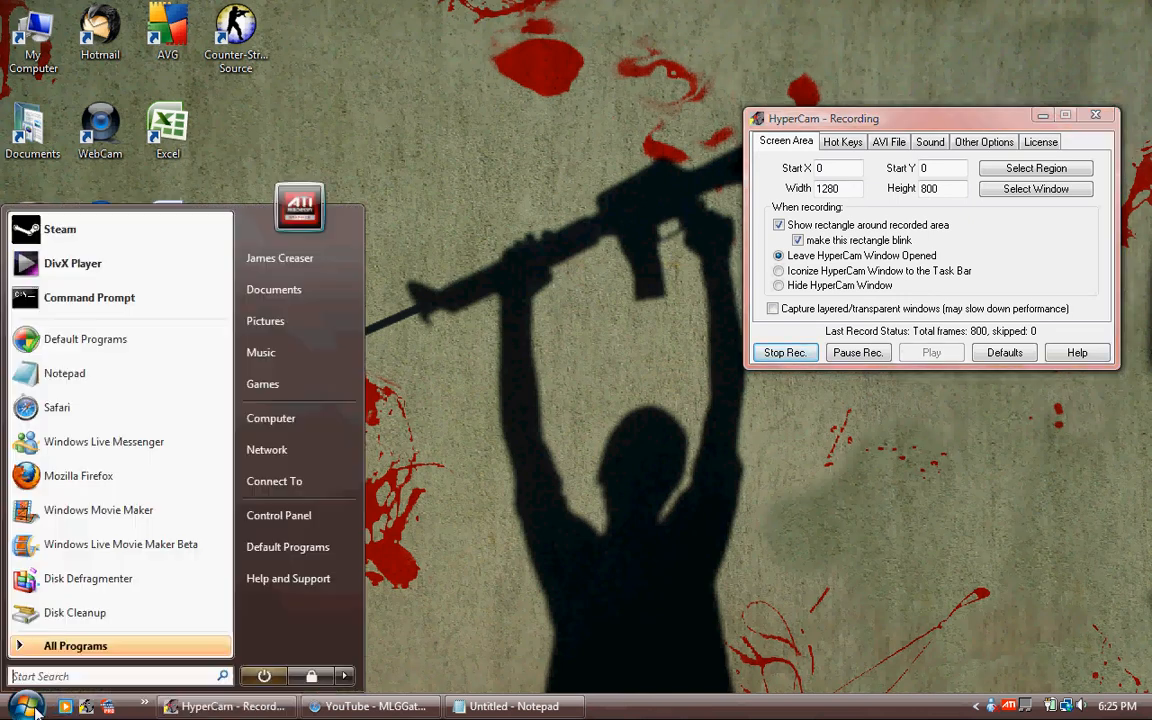
{"action": "left_click", "coordinate": [280, 516]}
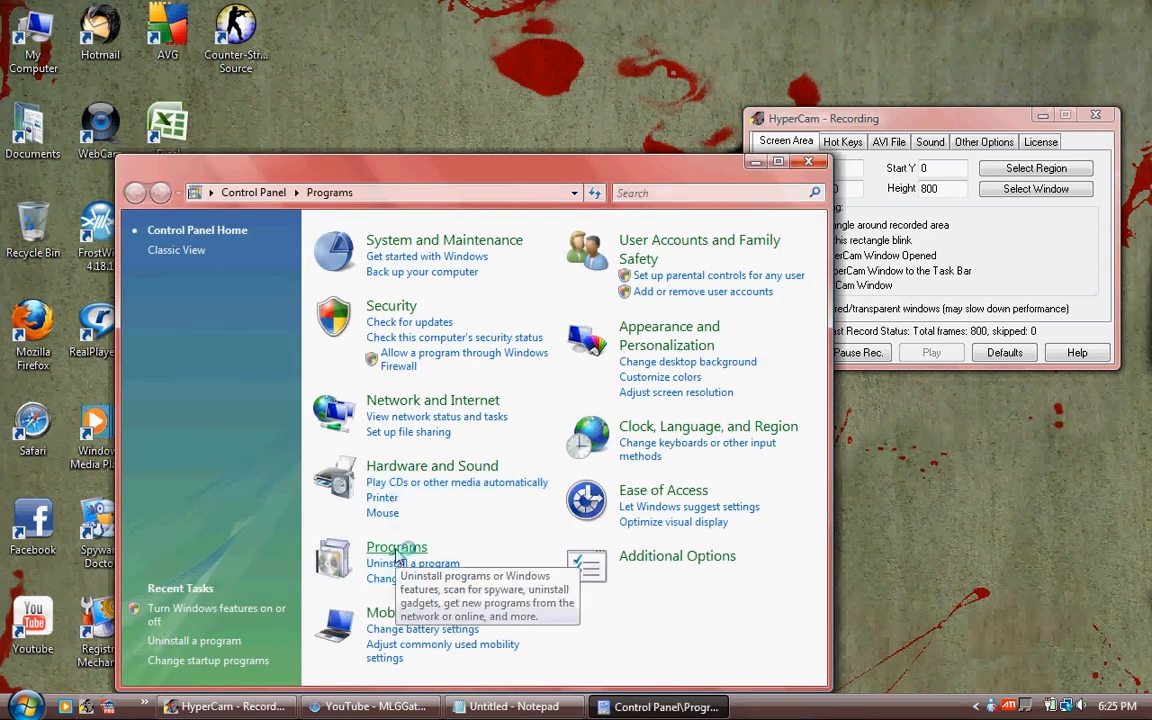
{"action": "left_click", "coordinate": [396, 546]}
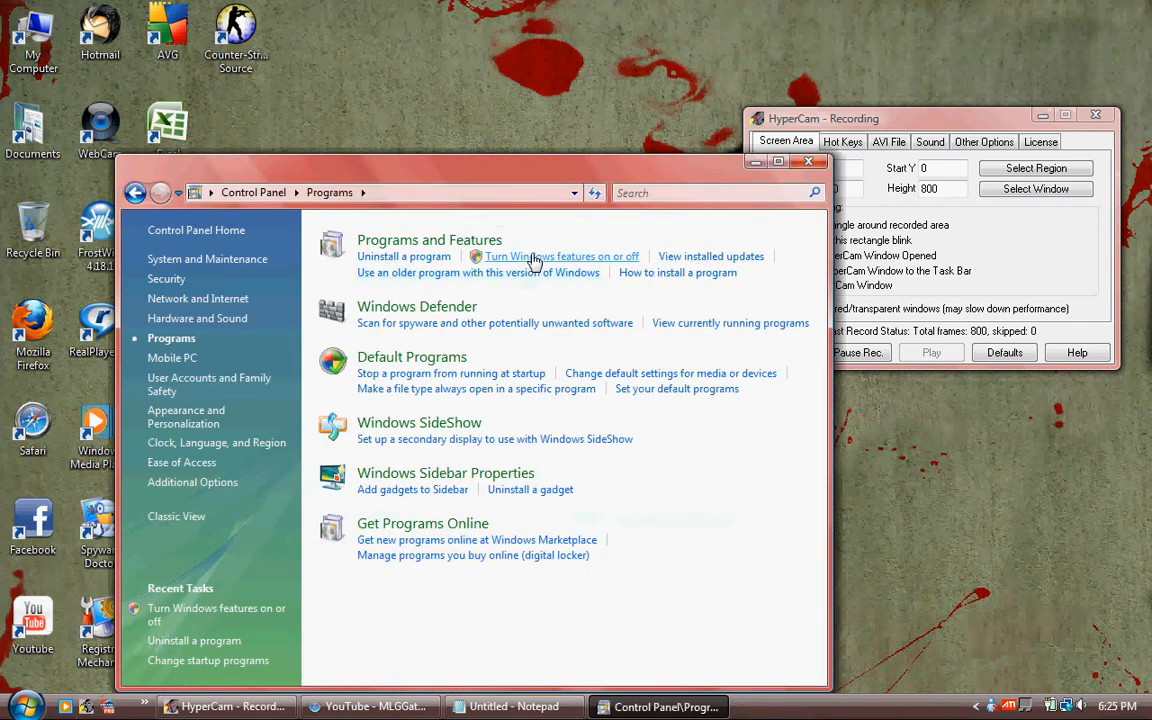
- Turn on the Telnet Client feature in Windows Features and confirm with OK
{"action": "left_click", "coordinate": [560, 256]}
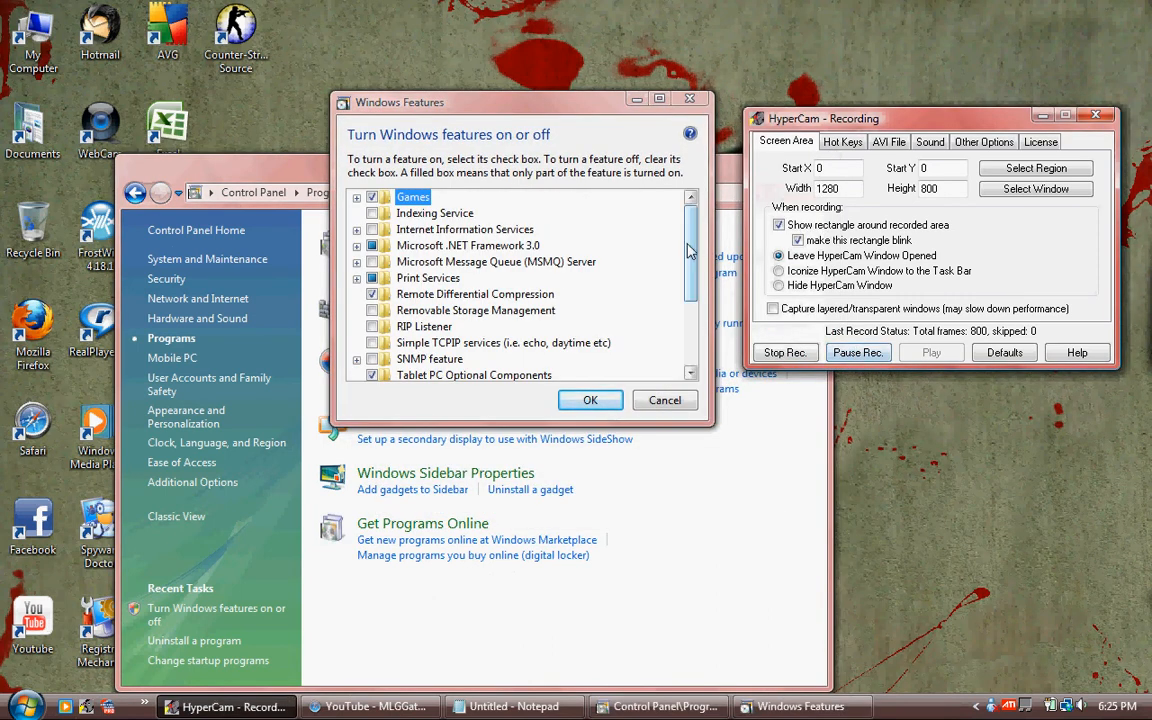
{"action": "scroll", "scroll_direction": "down", "scroll_amount": 3}
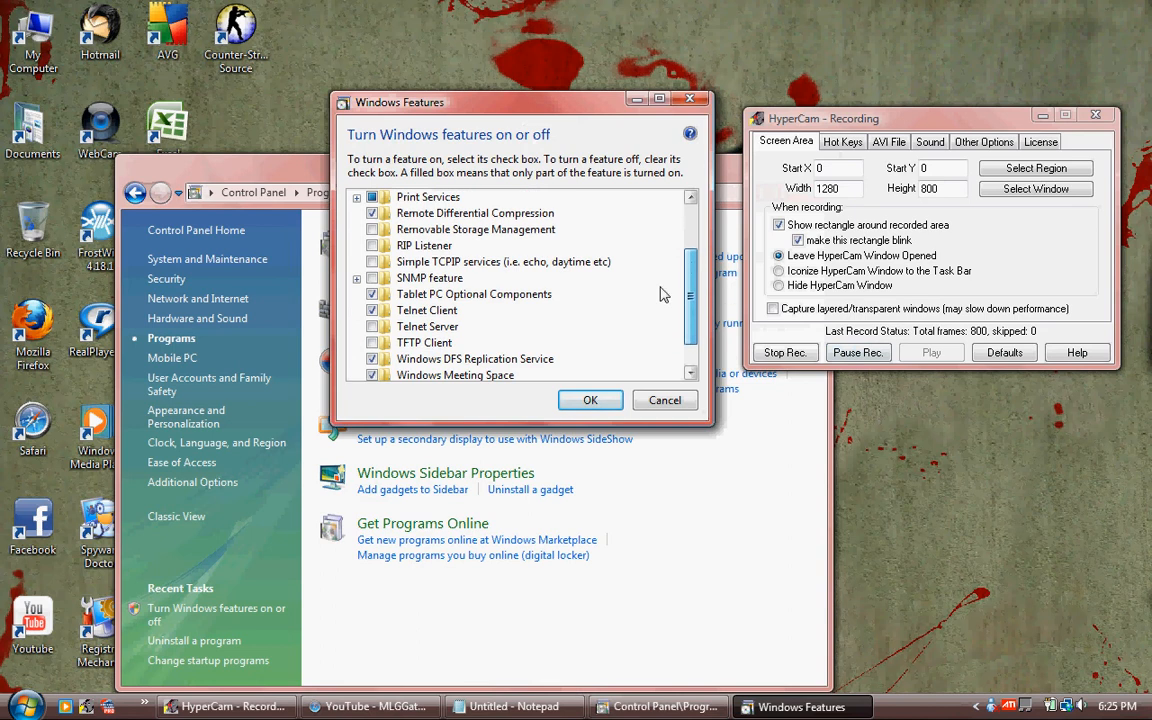
{"action": "mouse_move", "coordinate": [440, 316]}
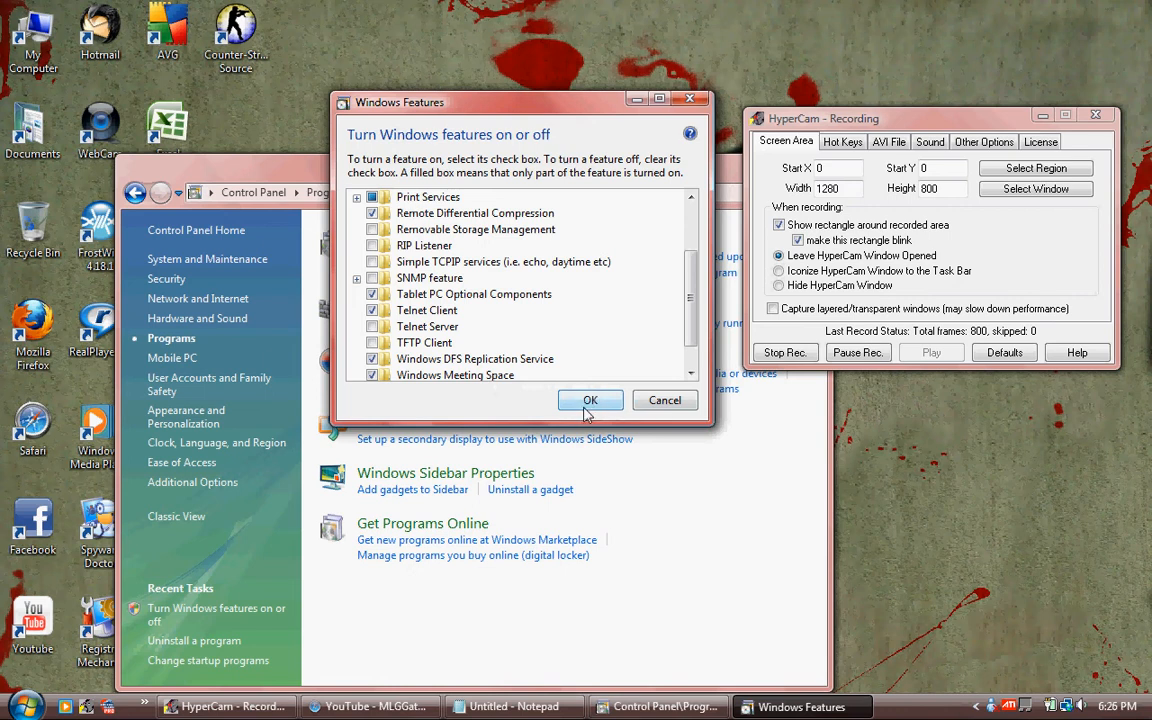
{"action": "left_click", "coordinate": [590, 400]}
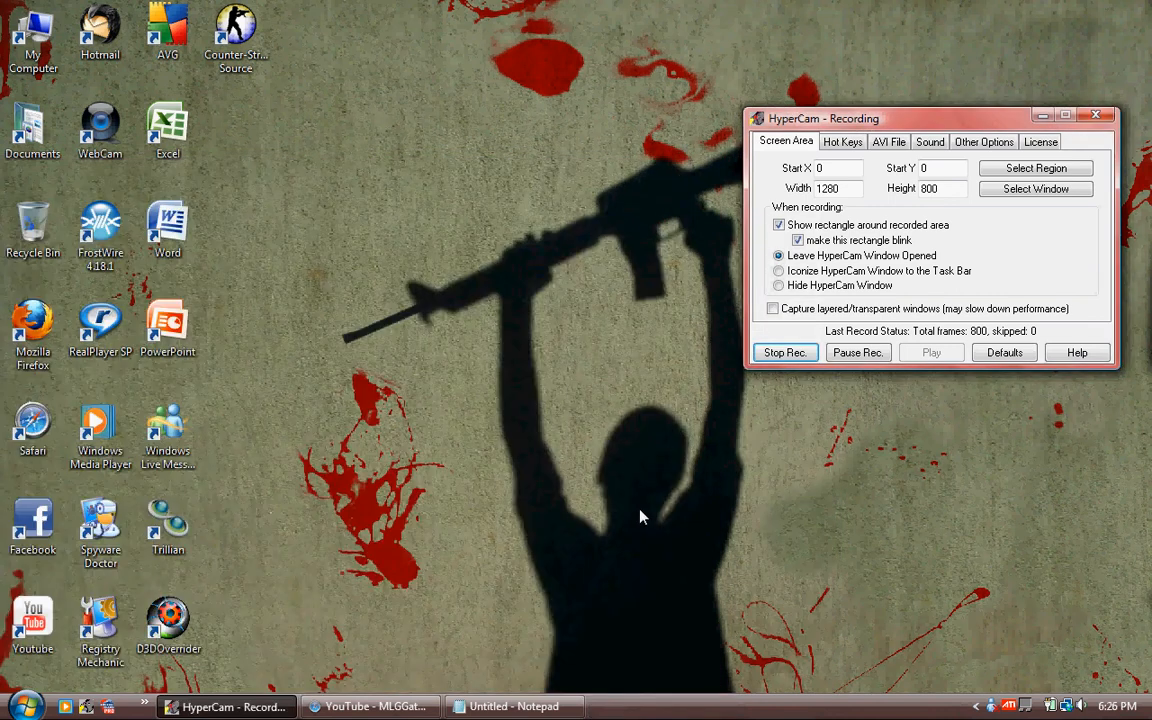
- Launch a Command Prompt via the Start menu search for 'run' and cmd
{"action": "left_click", "coordinate": [20, 700]}
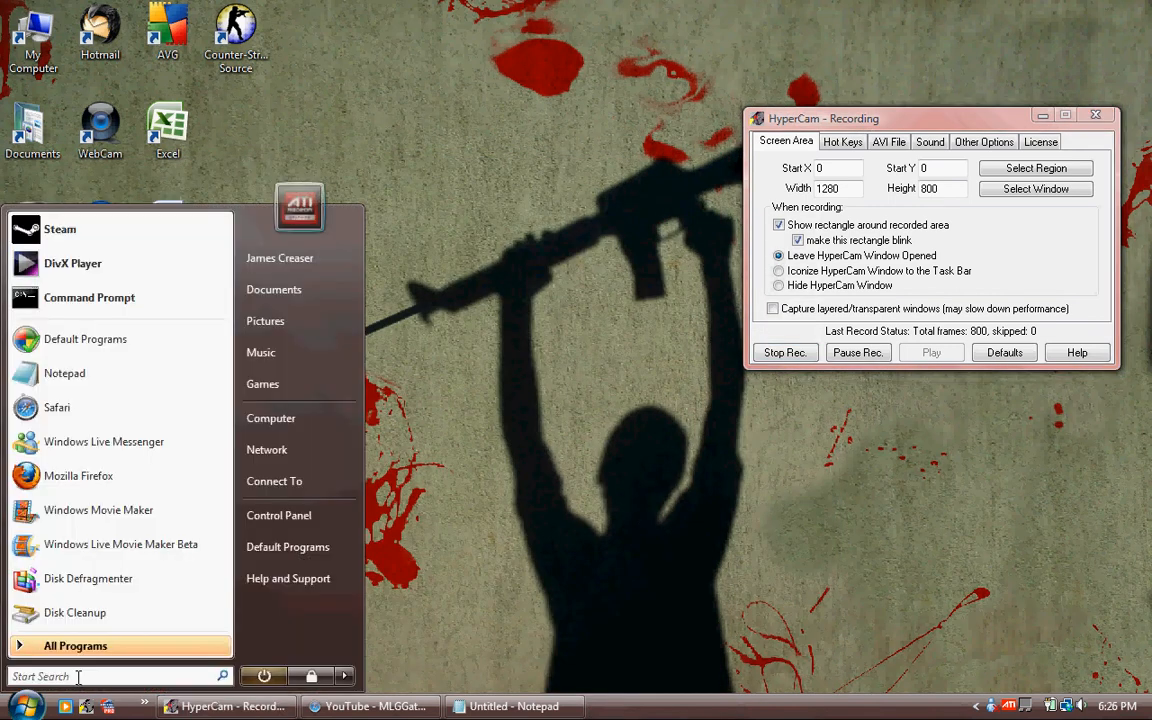
{"action": "type", "text": "run"}
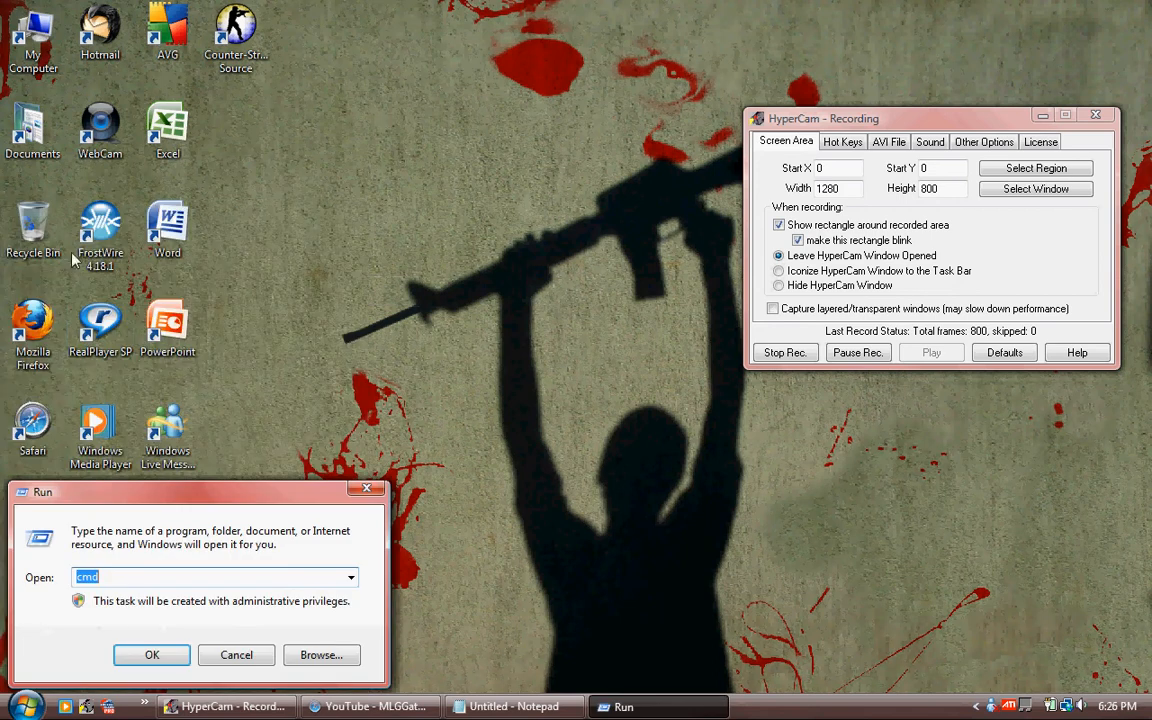
{"action": "left_click", "coordinate": [152, 654]}
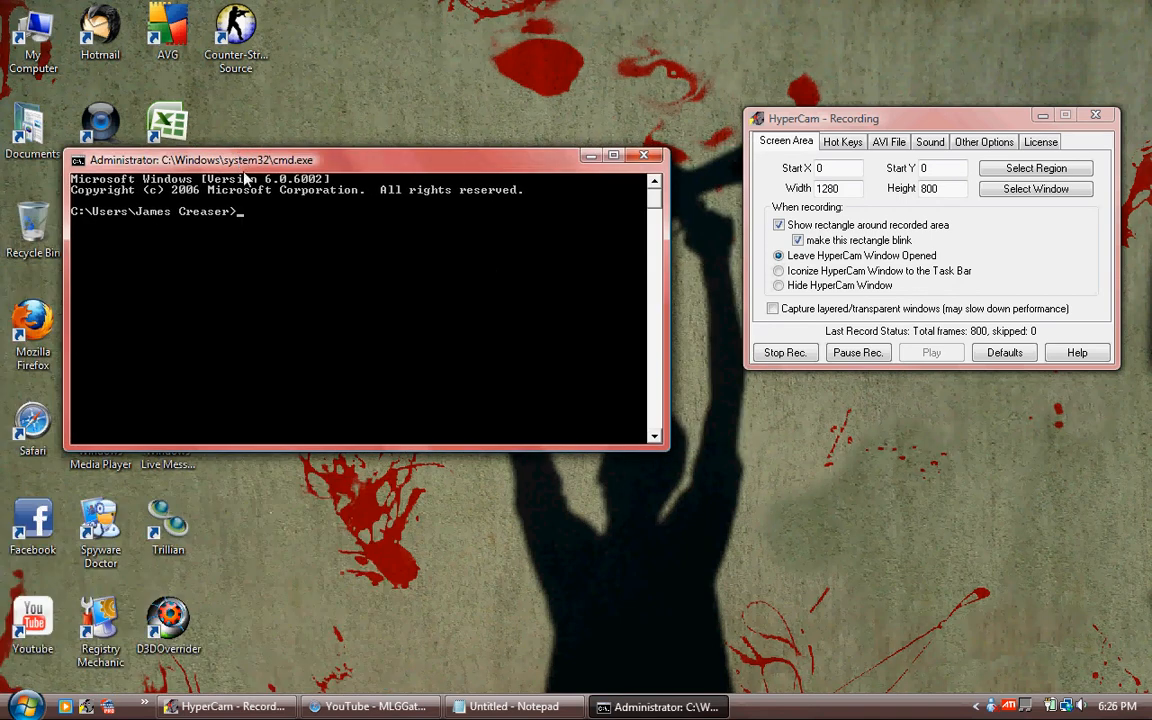
- Run the command 'telnet towel.blinkenlights.nl' at the prompt
{"action": "left_click", "coordinate": [516, 704]}
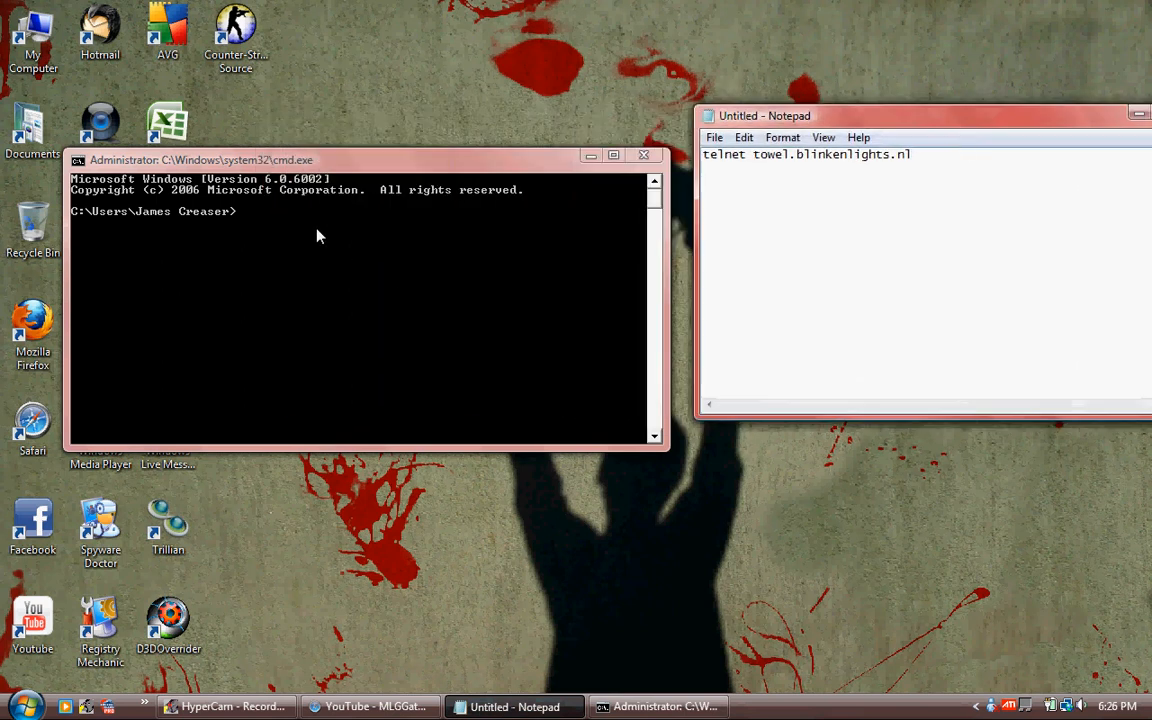
{"action": "type", "text": "te"}
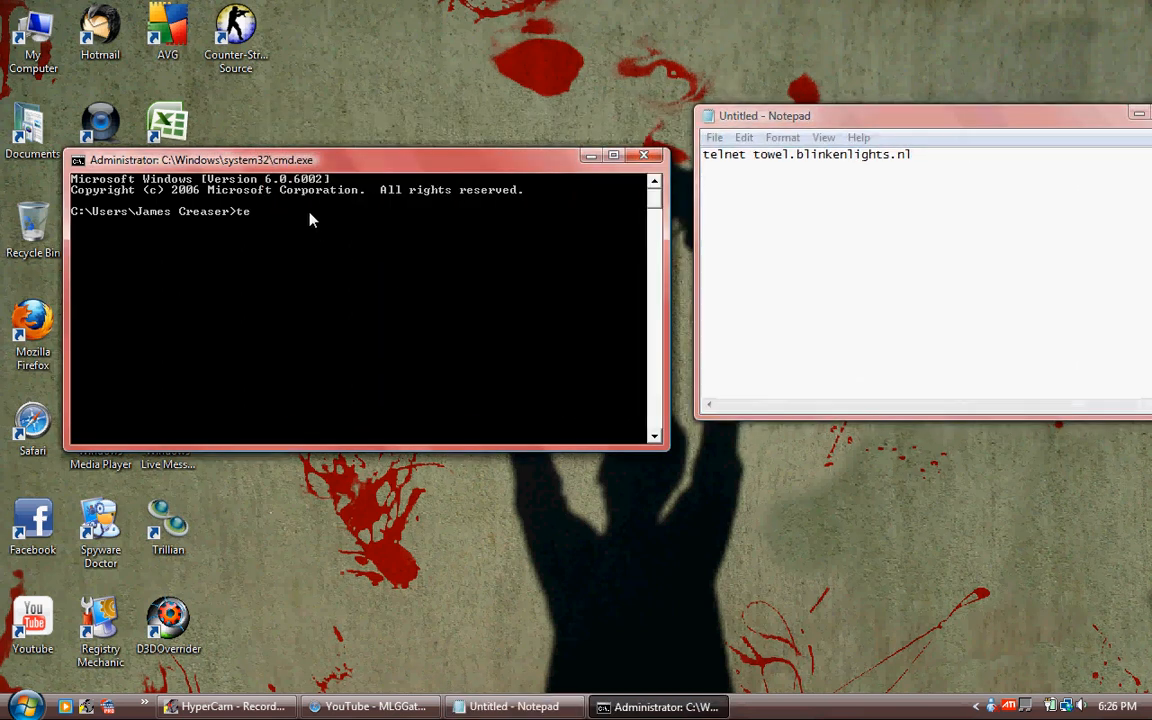
{"action": "type", "text": "lnet towel"}
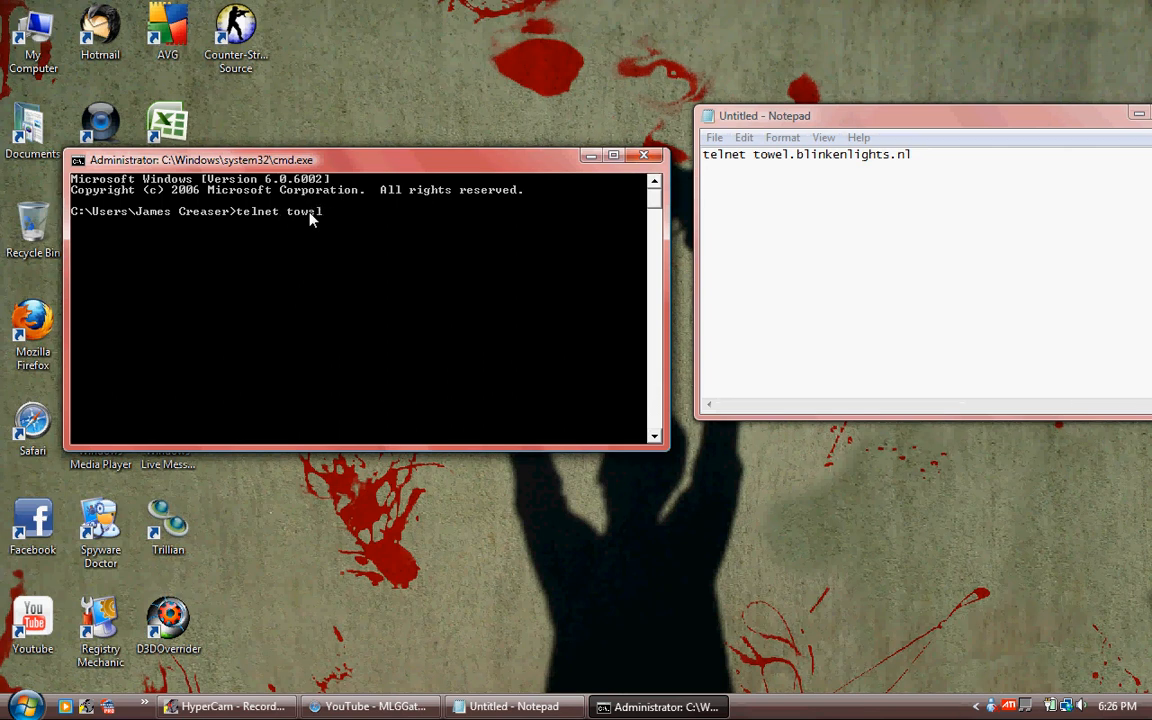
{"action": "type", "text": "."}
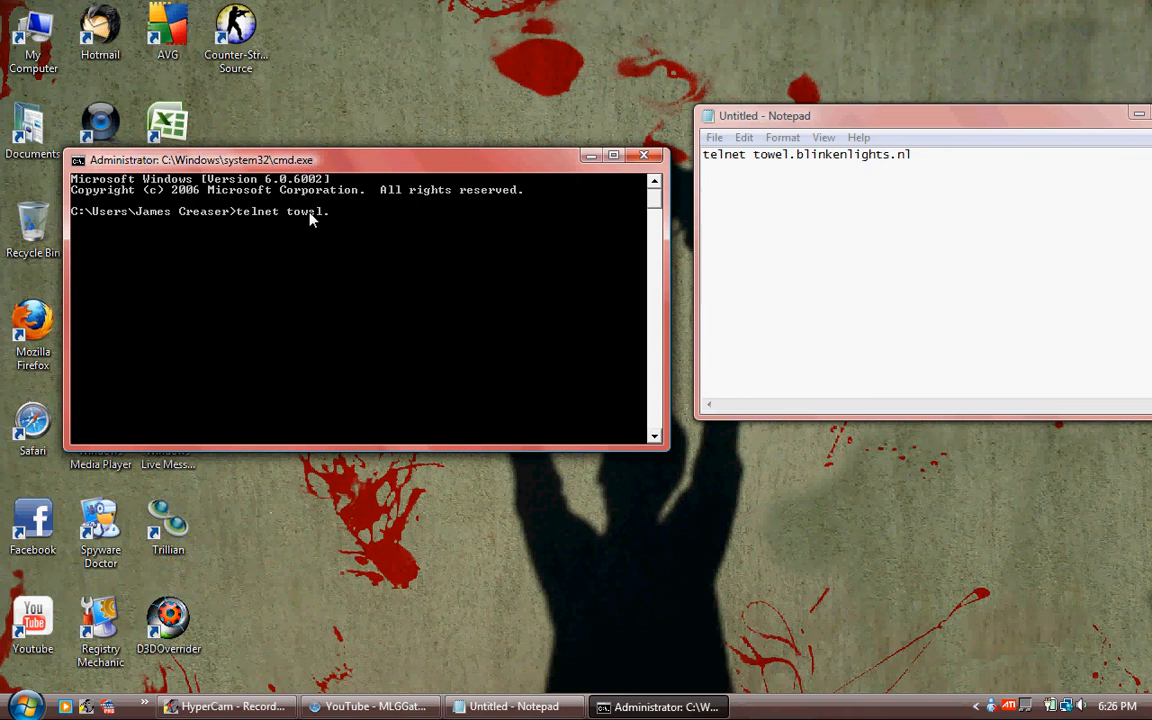
{"action": "type", "text": "blinking"}
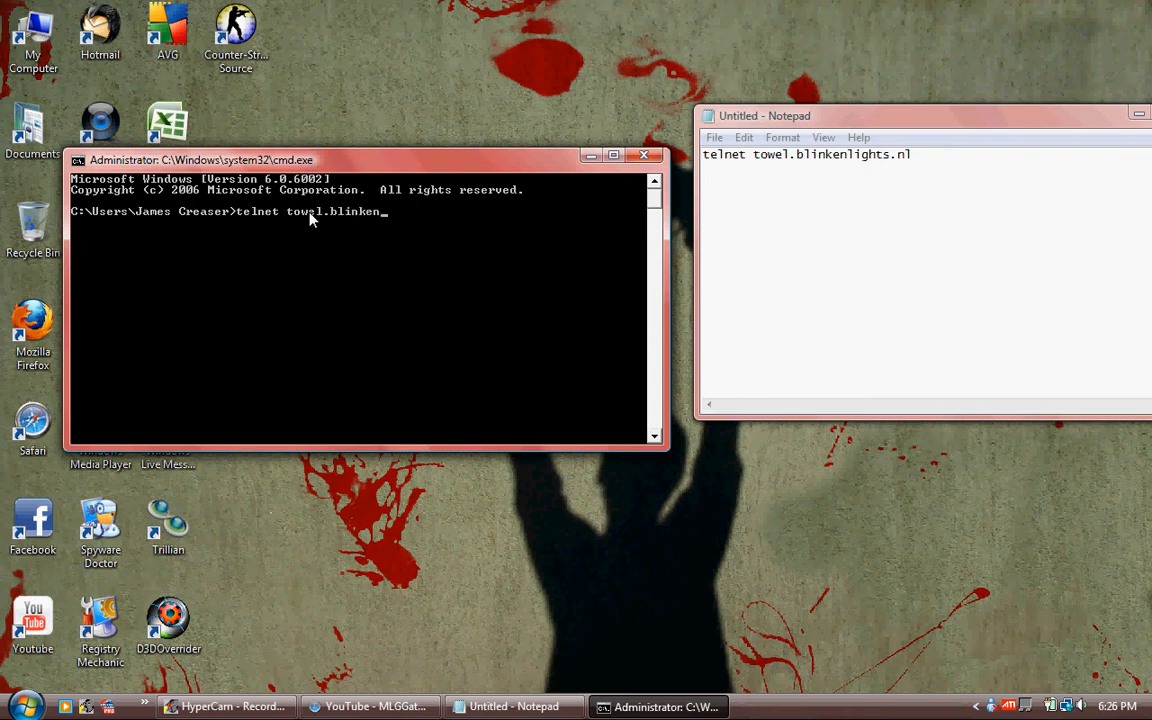
{"action": "type", "text": "ing"}
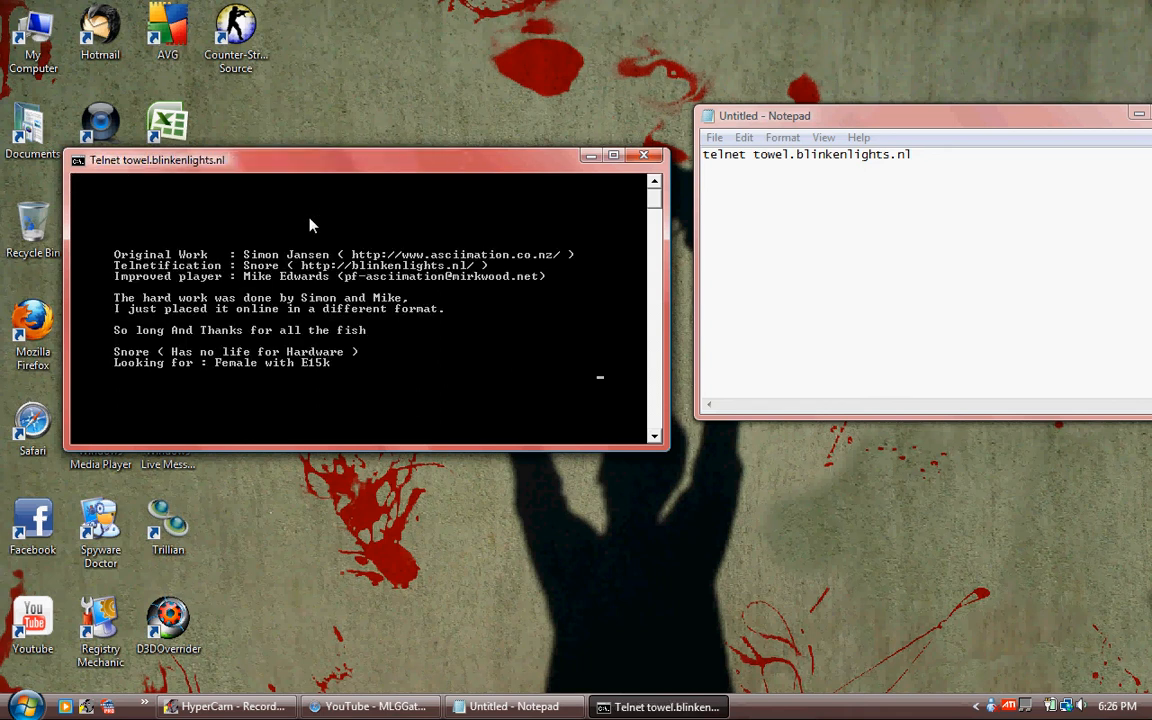
{"action": "mouse_move", "coordinate": [914, 118]}
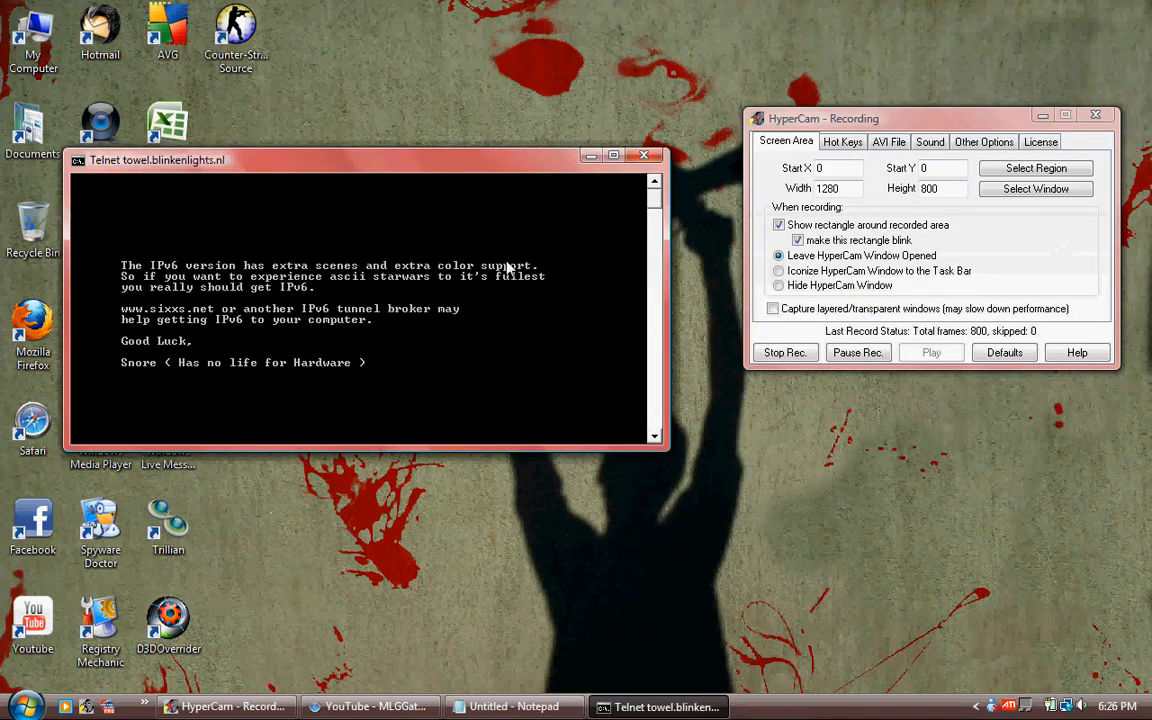
- Nudge the telnet window into view while the intro credits scroll past
{"action": "left_click_drag", "start_coordinate": [364, 160], "coordinate": [384, 158]}
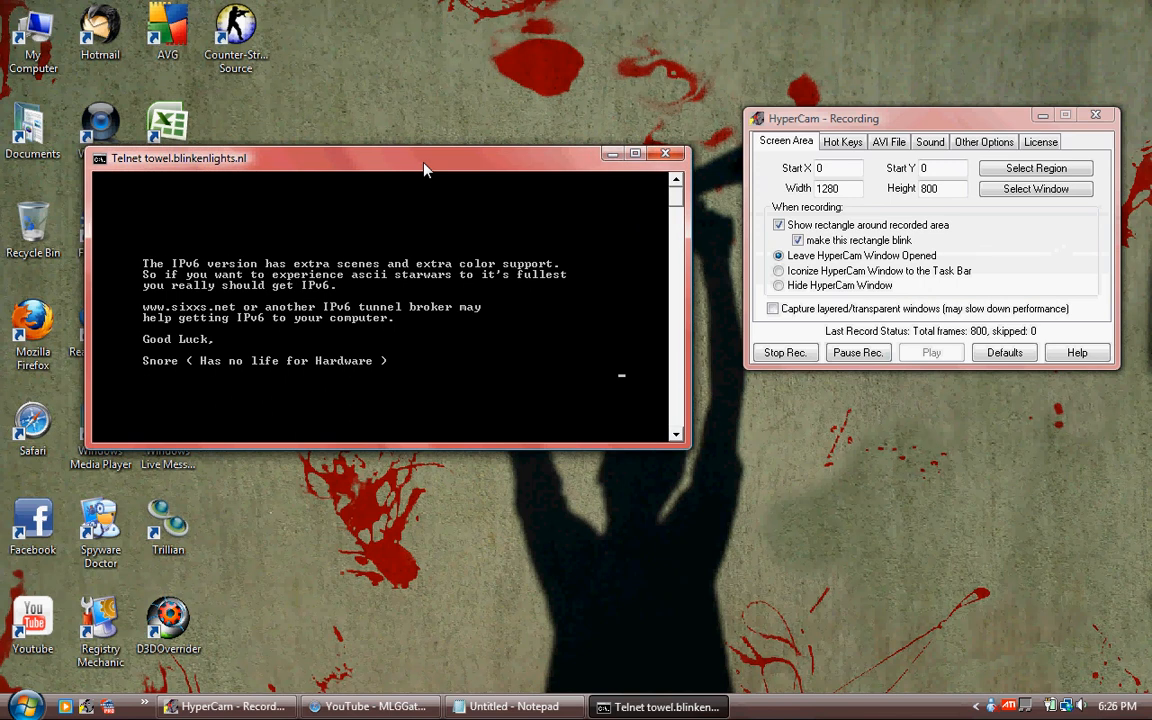
{"action": "mouse_move", "coordinate": [400, 98]}
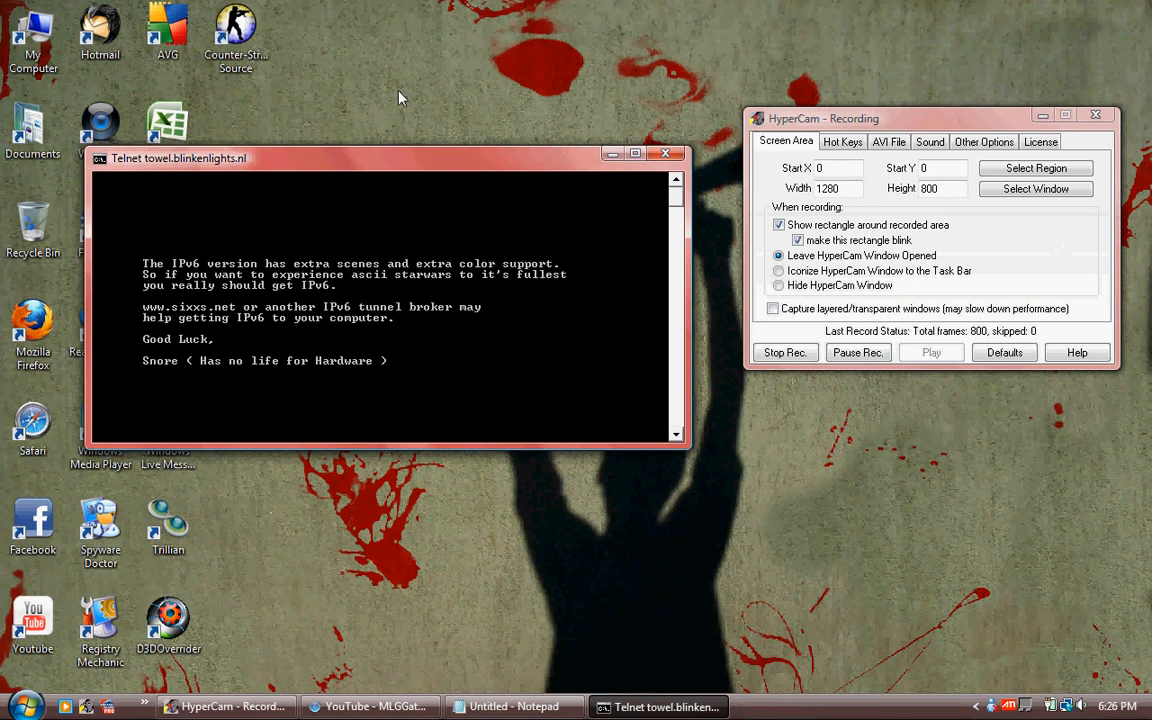
{"action": "mouse_move", "coordinate": [396, 104]}
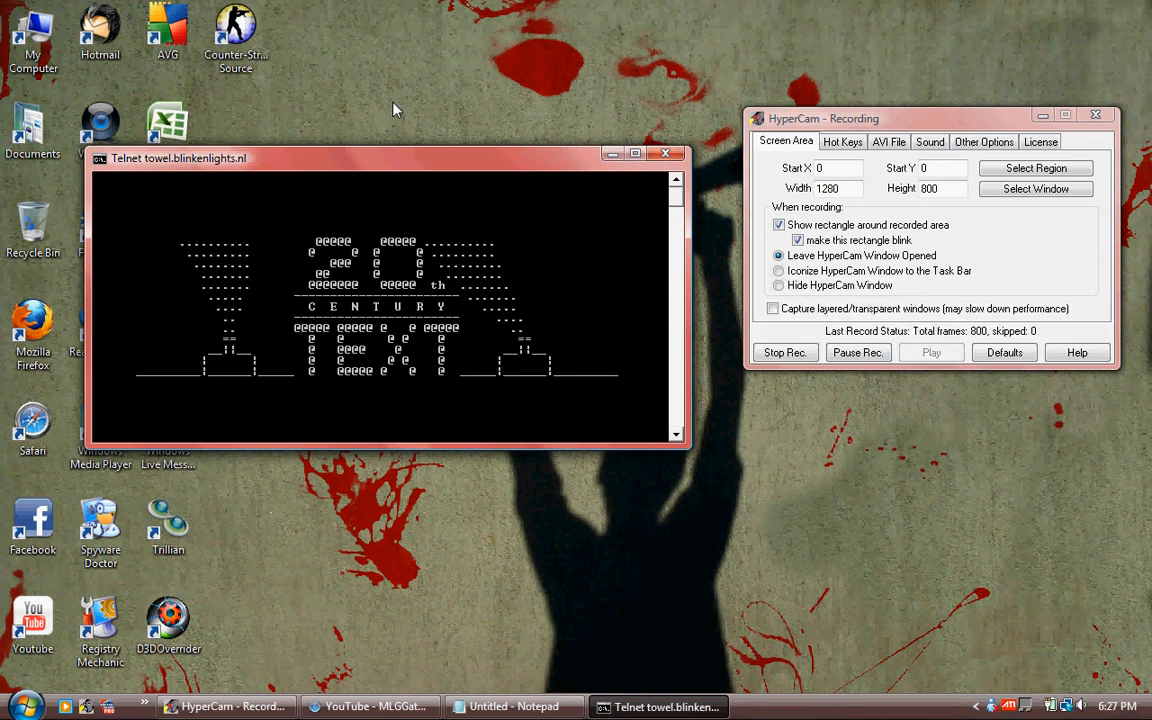
{"action": "mouse_move", "coordinate": [398, 162]}
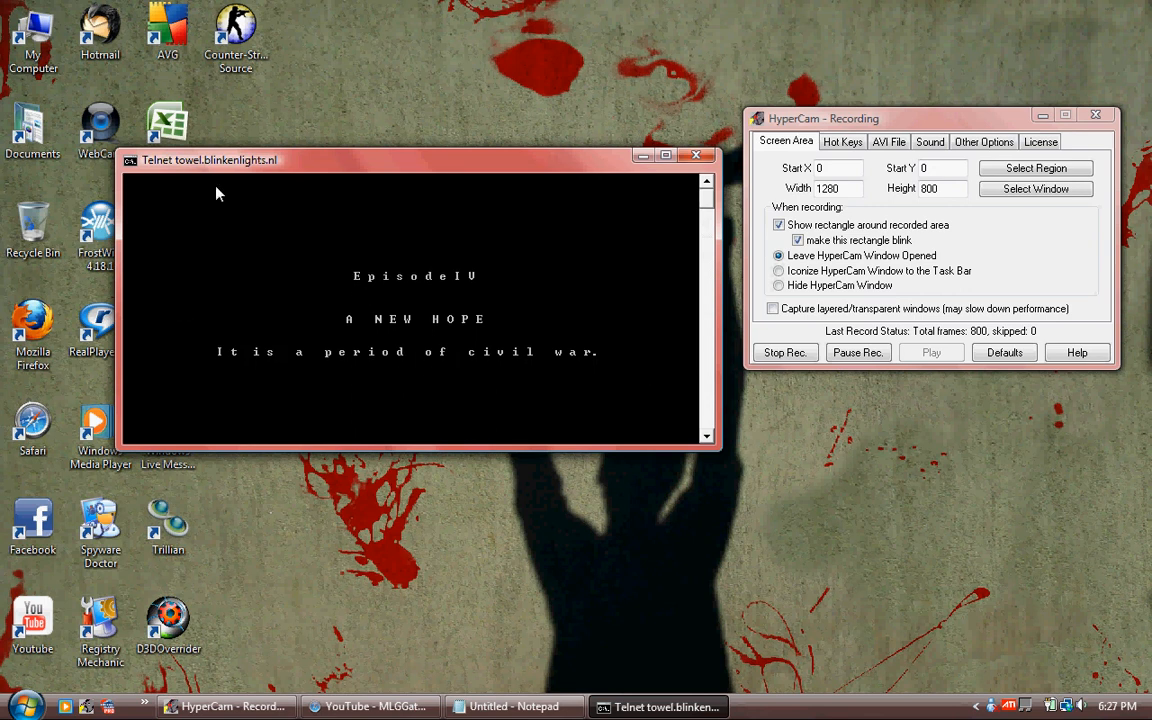
{"action": "mouse_move", "coordinate": [472, 374]}
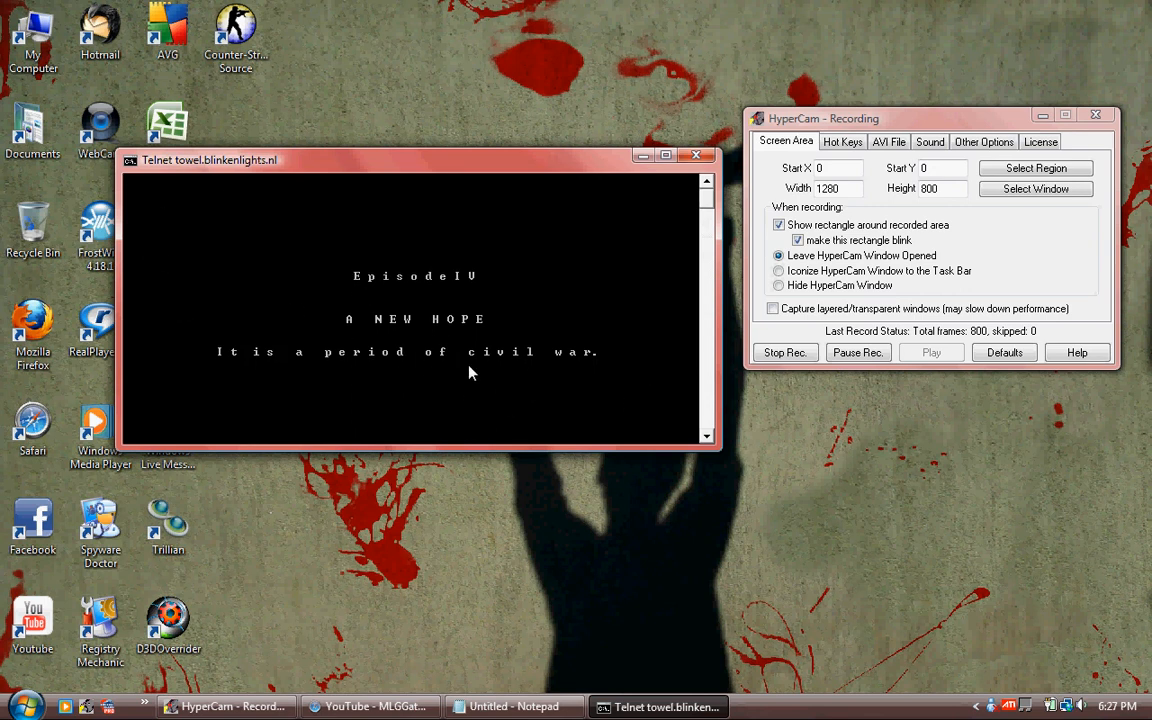
{"action": "mouse_move", "coordinate": [596, 356]}
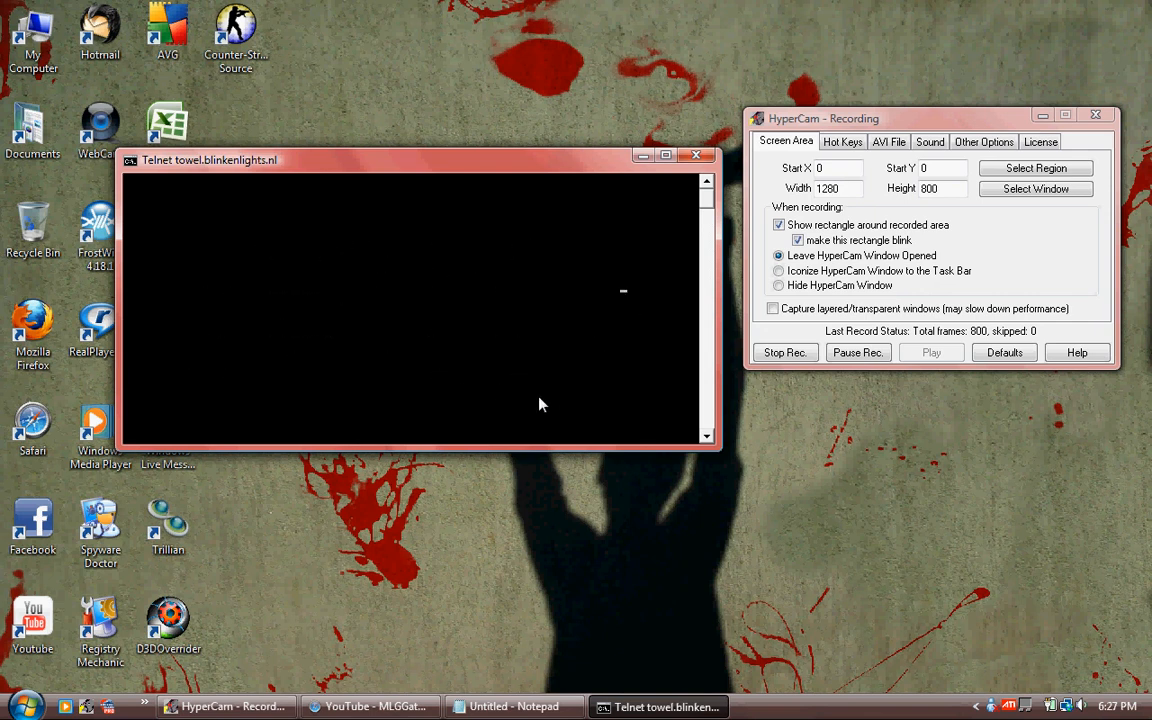
{"action": "mouse_move", "coordinate": [542, 396]}
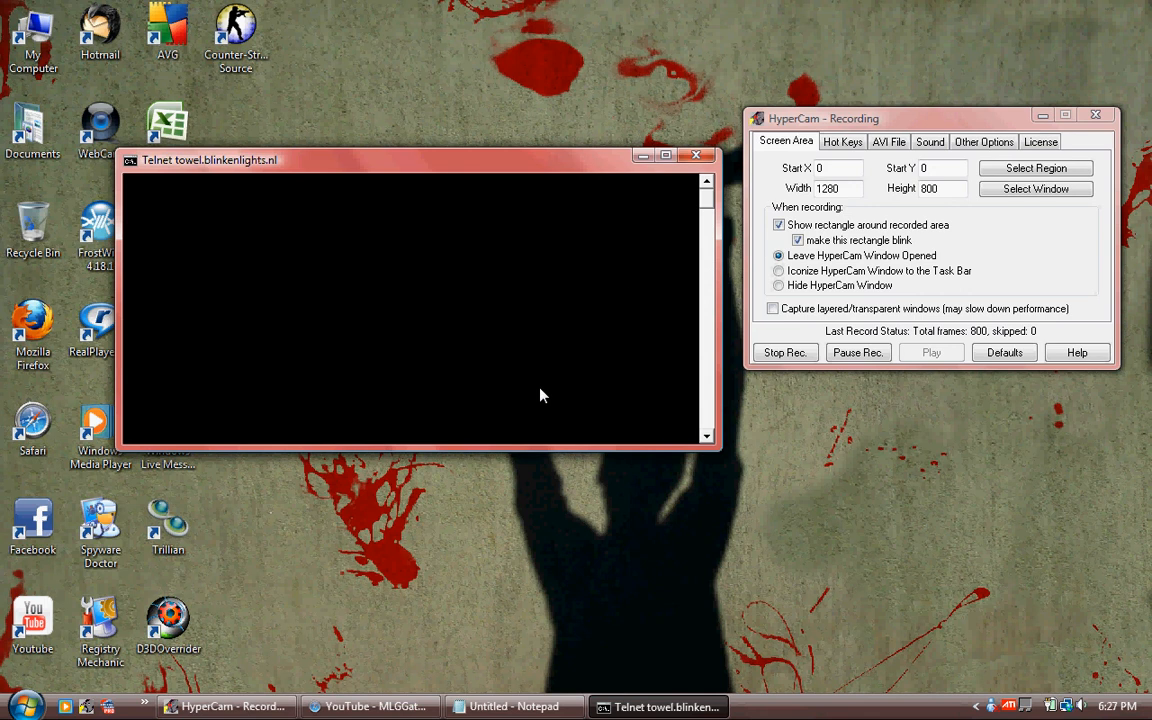
{"action": "mouse_move", "coordinate": [558, 386]}
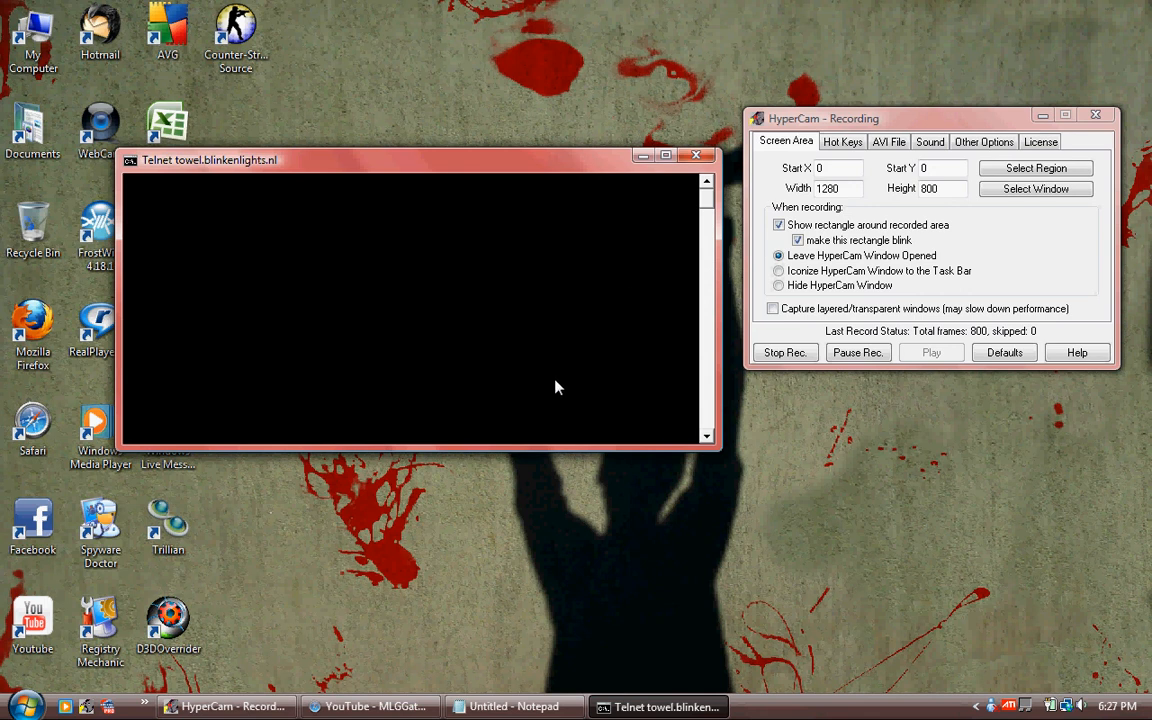